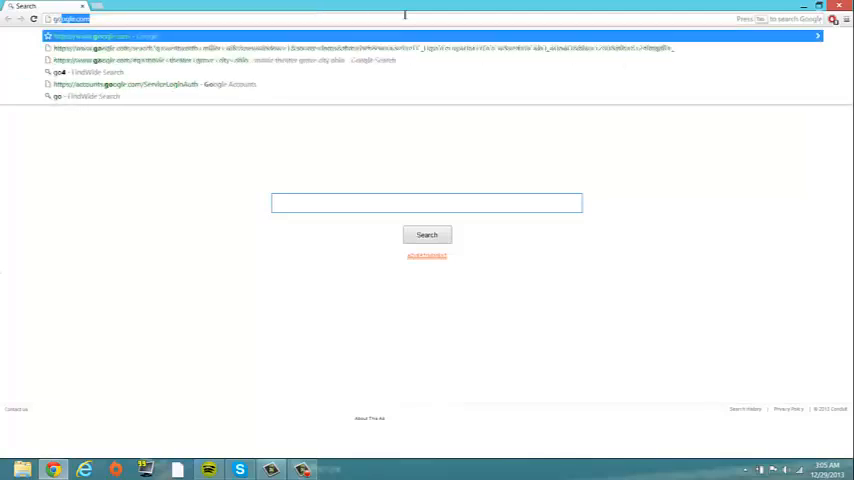
# Search Google for 'ultrasurf download'
pyautogui.click(100, 36)
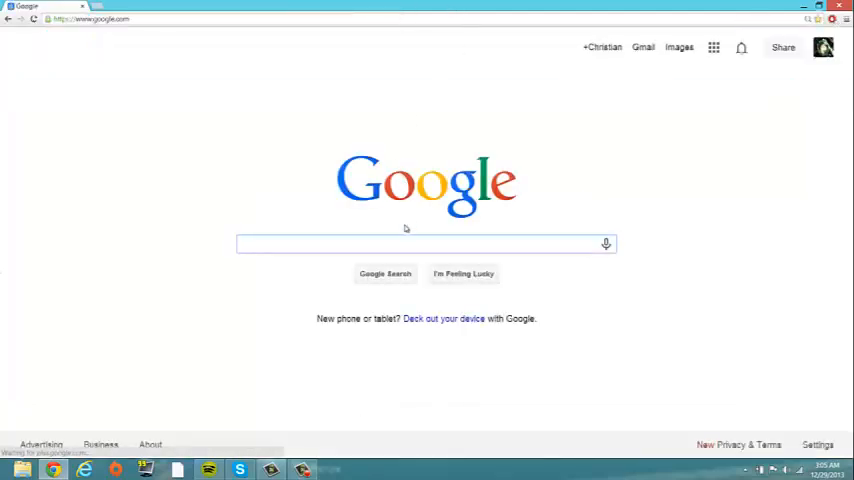
pyautogui.write('ultrasurf download')
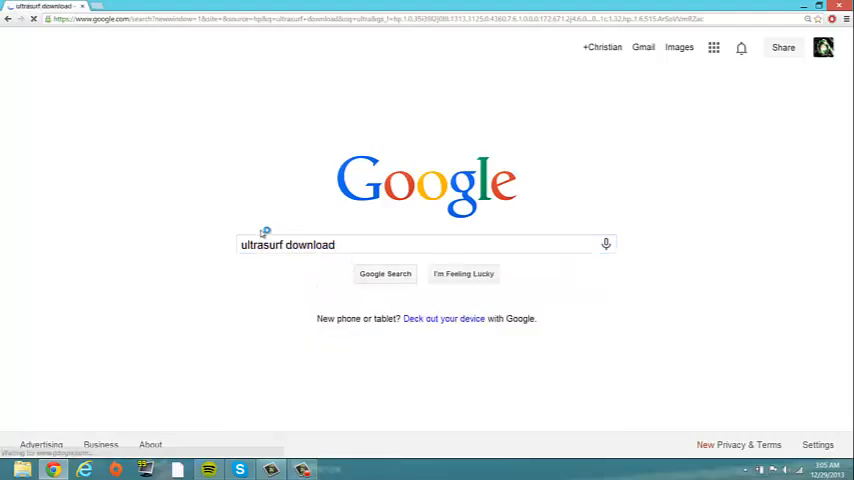
pyautogui.click(384, 273)
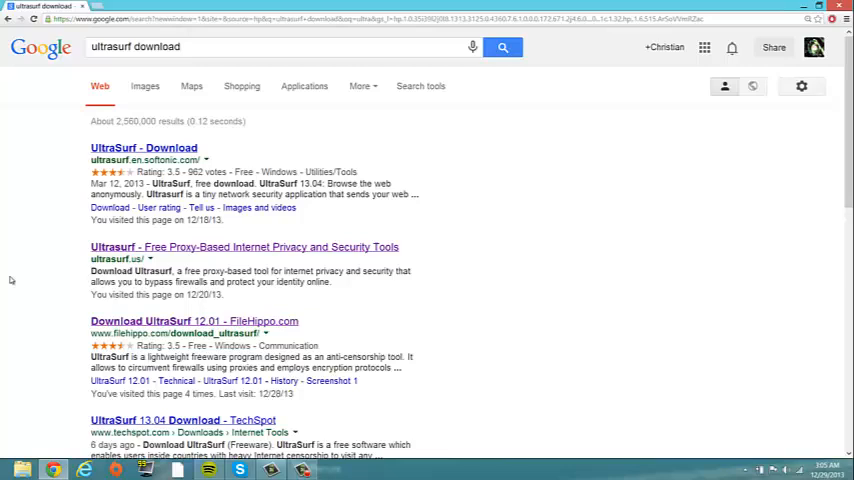
pyautogui.moveTo(137, 237)
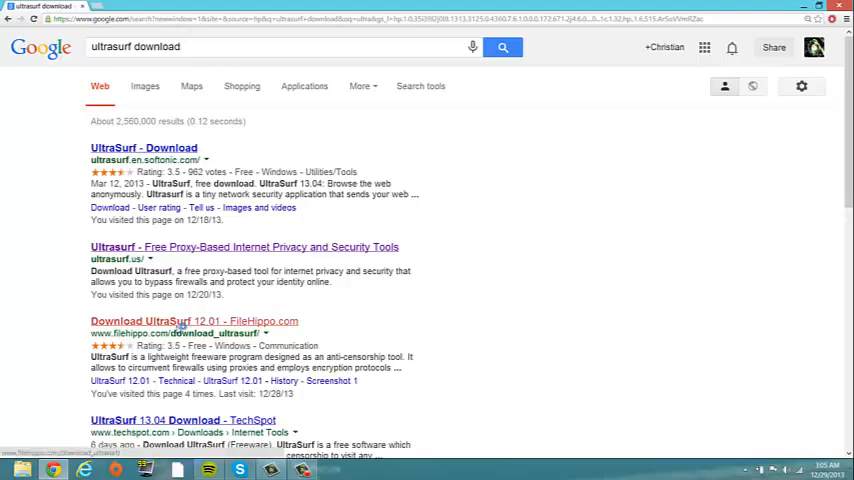
# Download UltraSurf 12.01 from FileHippo and open the downloaded zip
pyautogui.click(194, 320)
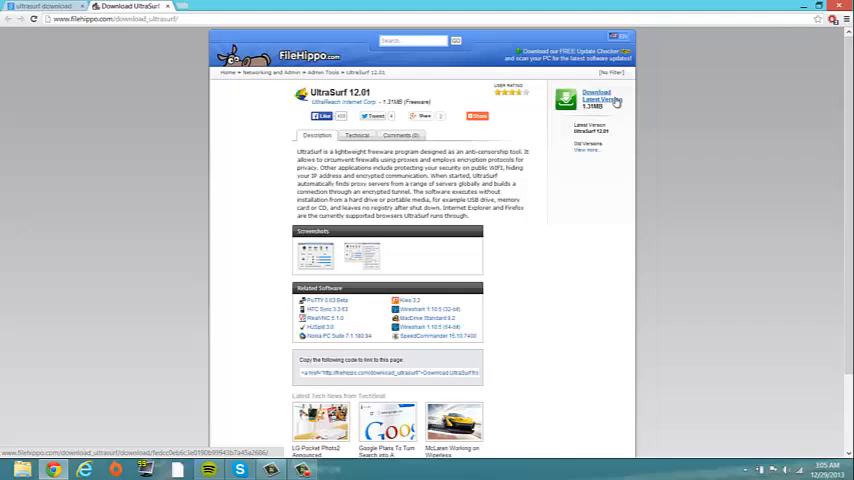
pyautogui.click(588, 98)
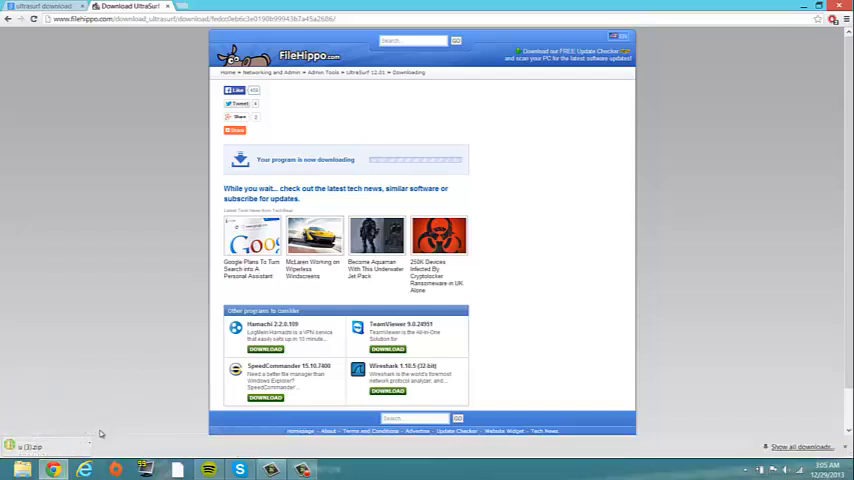
pyautogui.click(30, 439)
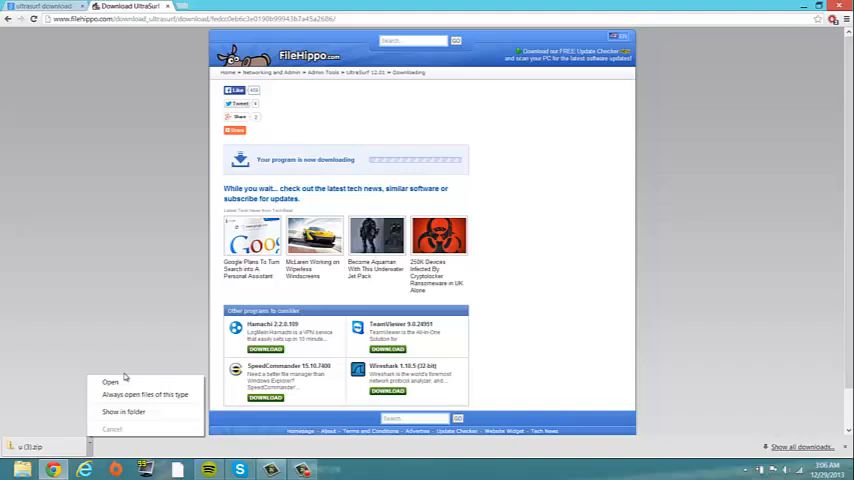
pyautogui.click(100, 385)
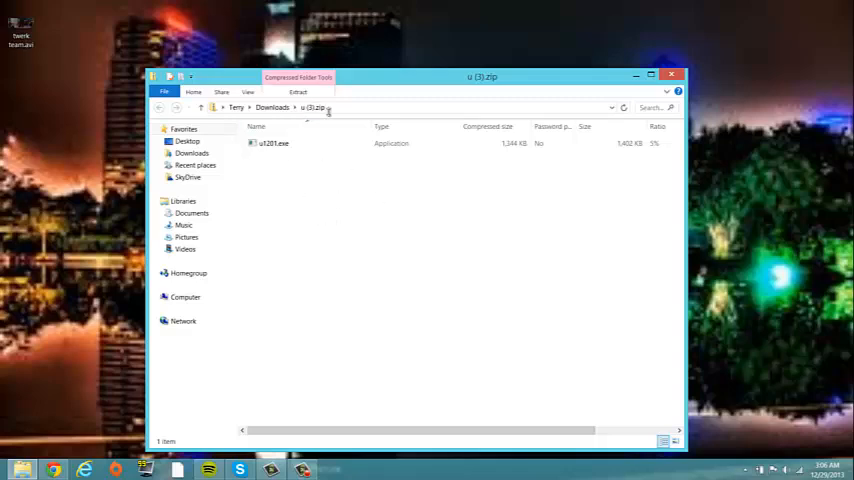
# Drag u1201.exe from the zip onto the desktop and close the archive window
pyautogui.click(275, 143)
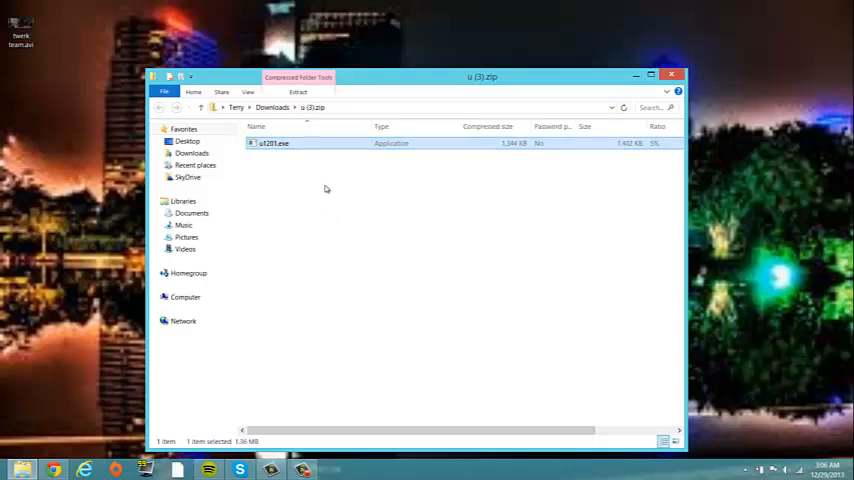
pyautogui.moveTo(273, 143); pyautogui.dragTo(175, 165)
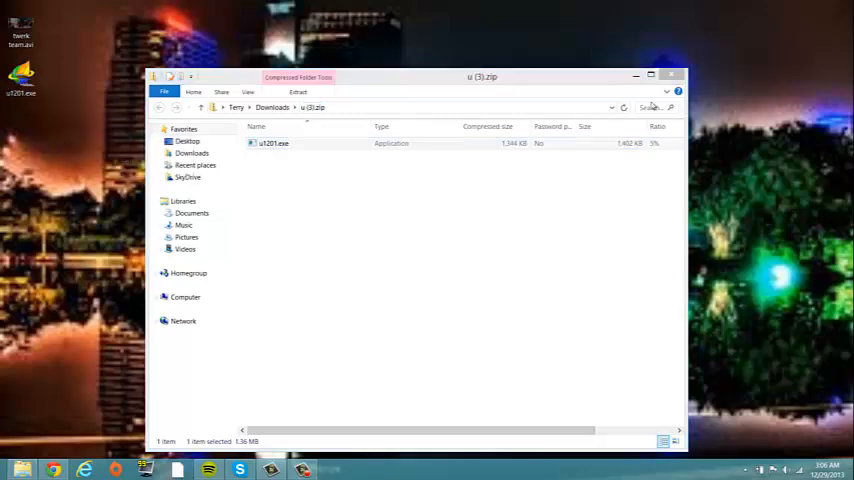
pyautogui.click(674, 73)
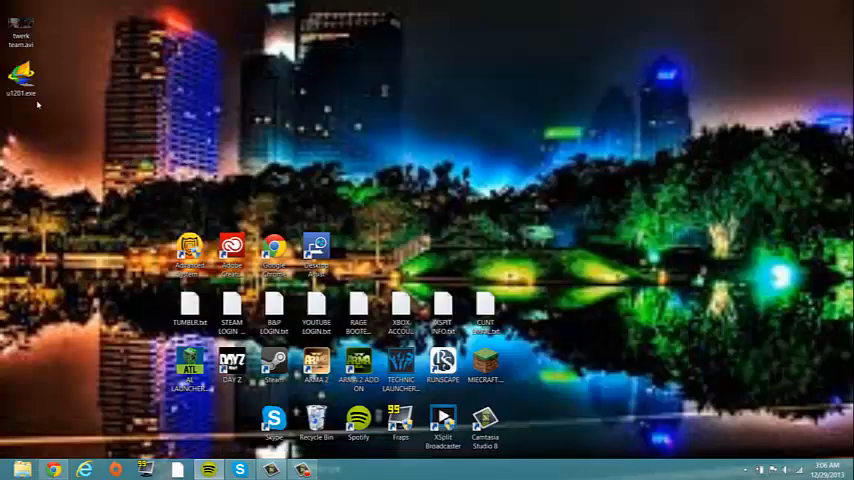
pyautogui.moveTo(58, 91)
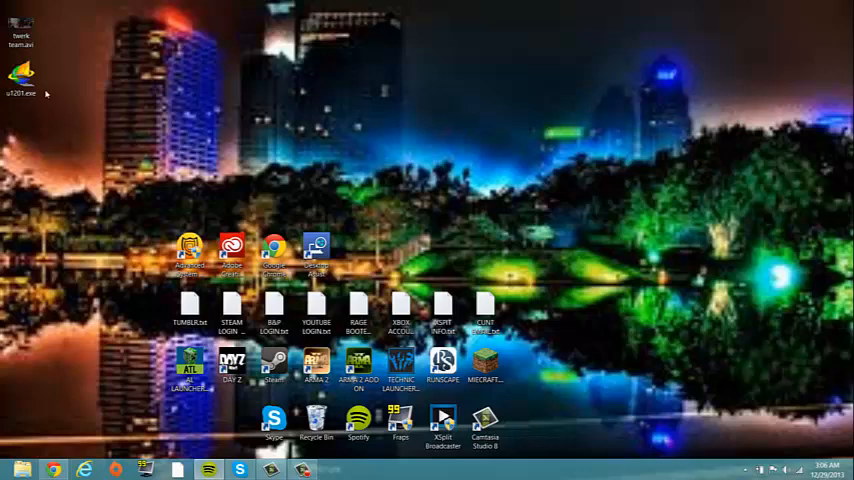
# Launch UltraSurf from u1201.exe on the desktop and open the tray icon menu
pyautogui.click(23, 72)
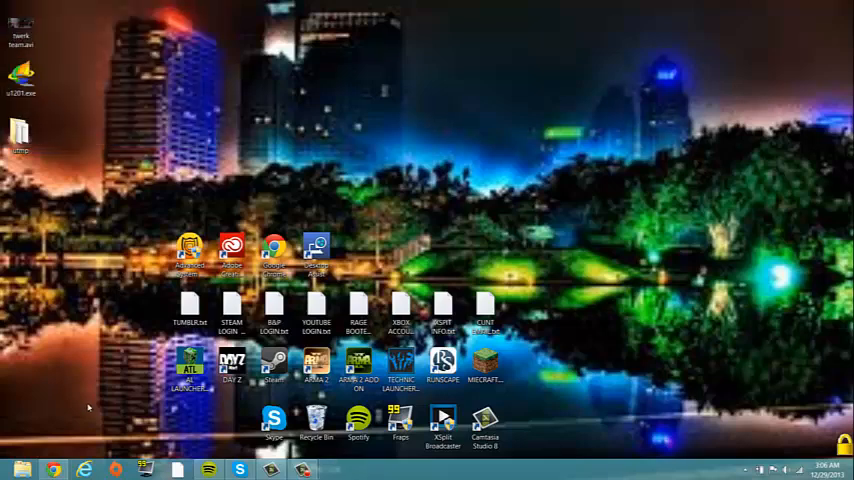
pyautogui.rightClick(66, 464)
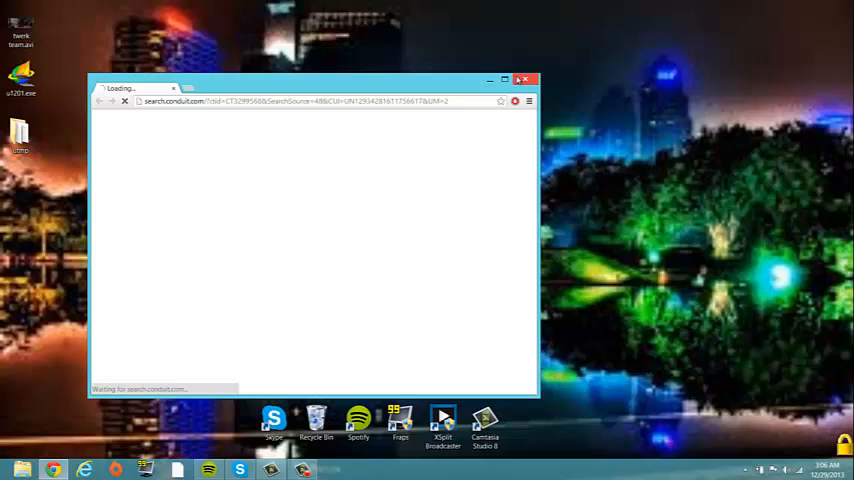
# Close the stray loading window and scroll the ultrasurfing.com page in Internet Explorer
pyautogui.click(525, 77)
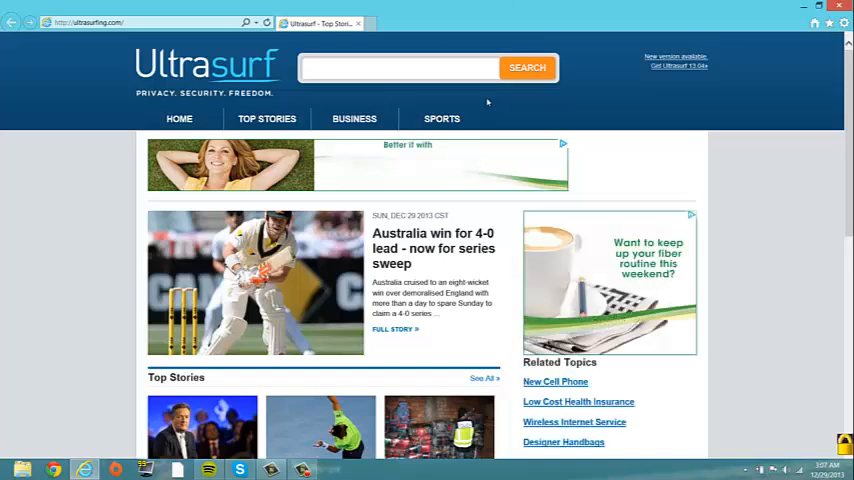
pyautogui.scroll(-3)
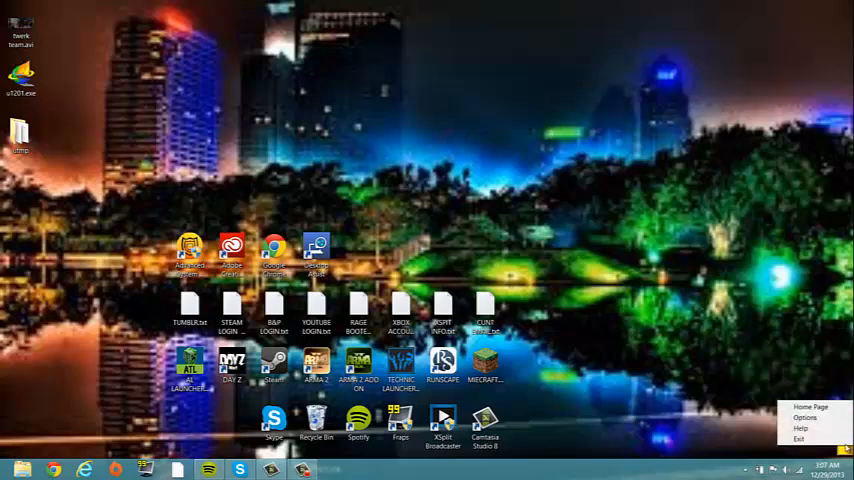
pyautogui.moveTo(800, 436)
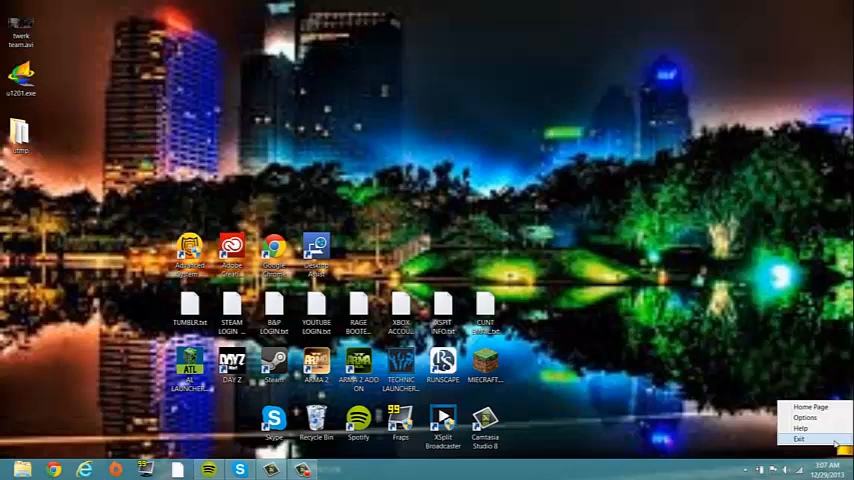
# Exit UltraSurf from the tray menu, choosing Keep IE and Exit
pyautogui.click(798, 437)
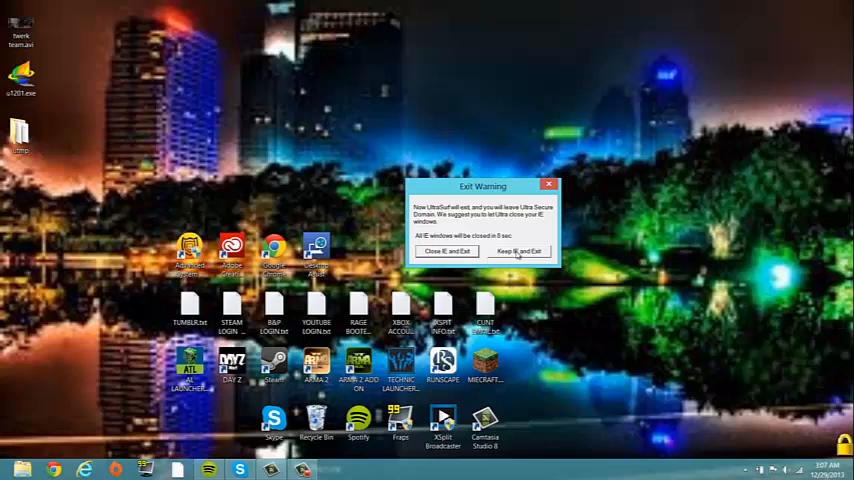
pyautogui.click(529, 250)
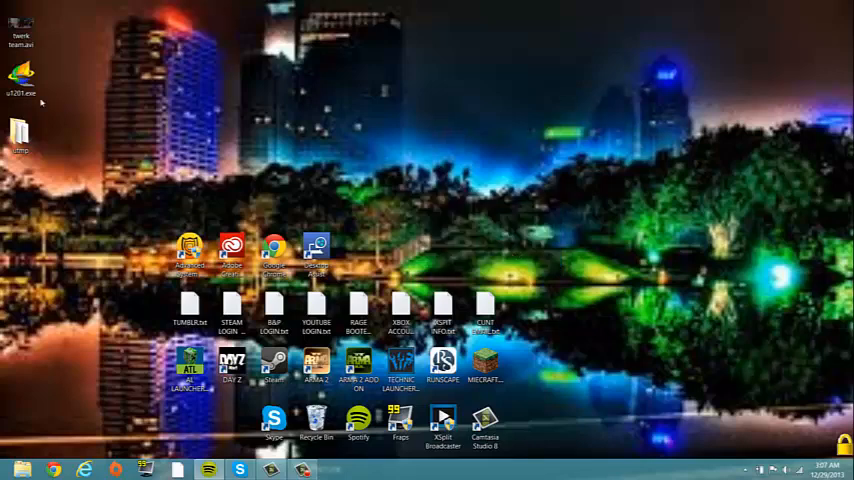
pyautogui.moveTo(28, 158)
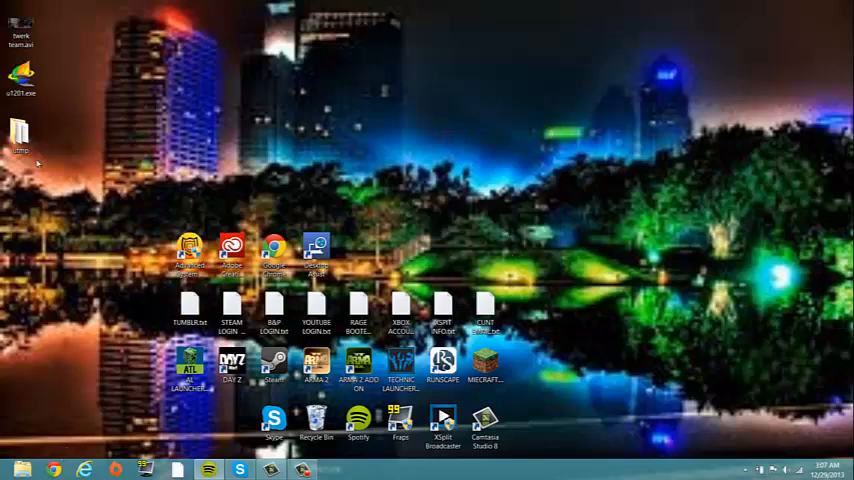
# Right-click Chrome on the desktop to open the woodycraft.net forums
pyautogui.rightClick(22, 73)
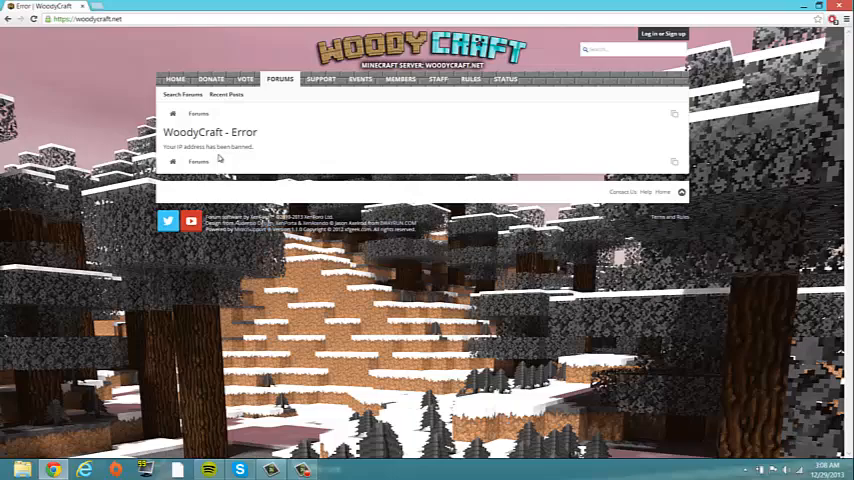
# Close the Chrome window showing the WoodyCraft banned-IP error
pyautogui.click(842, 8)
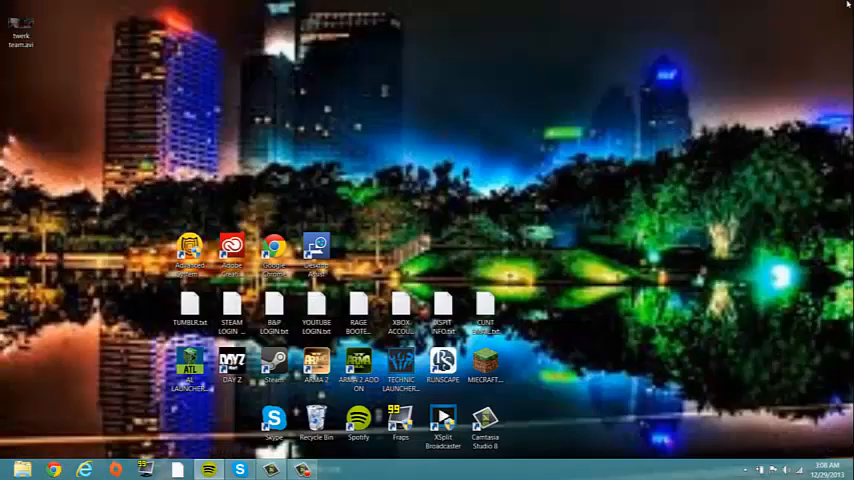
pyautogui.moveTo(520, 166)
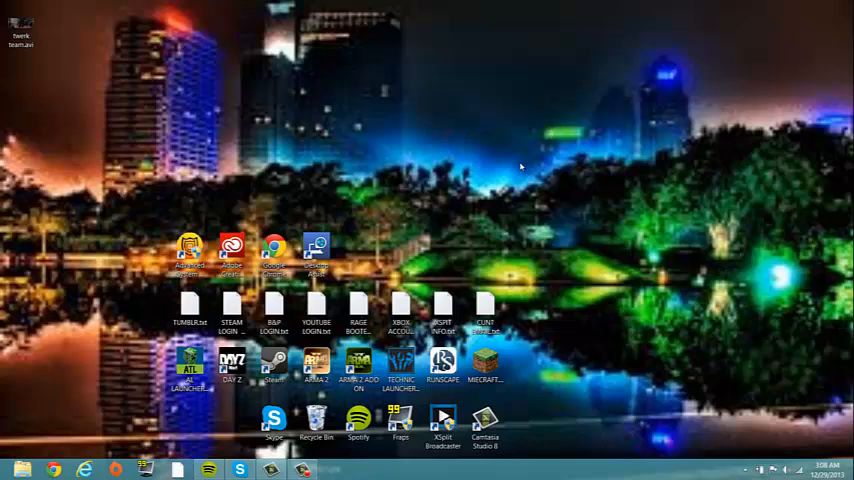
pyautogui.moveTo(712, 276)
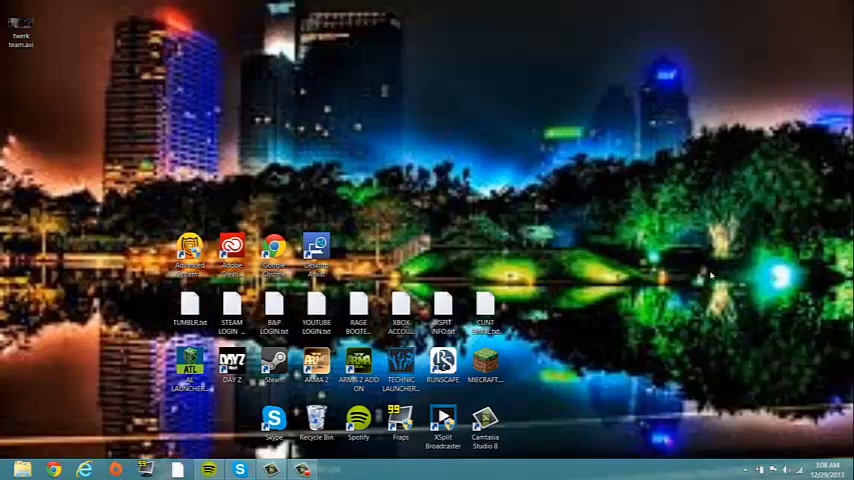
pyautogui.moveTo(763, 360)
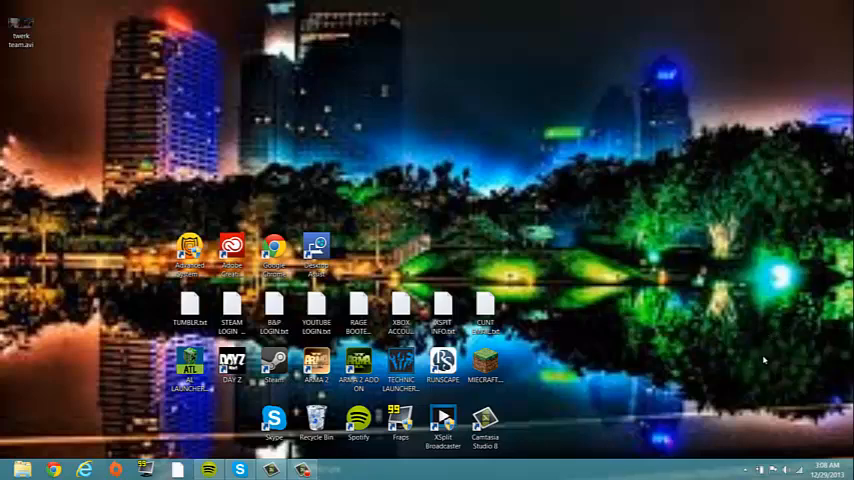